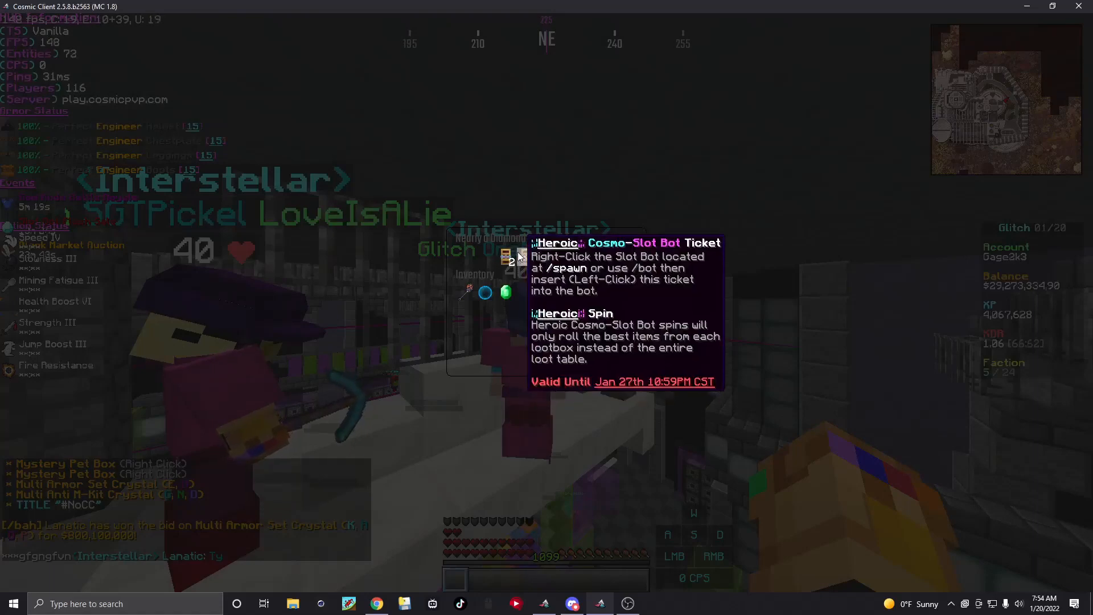
pyautogui.moveTo(549, 258)
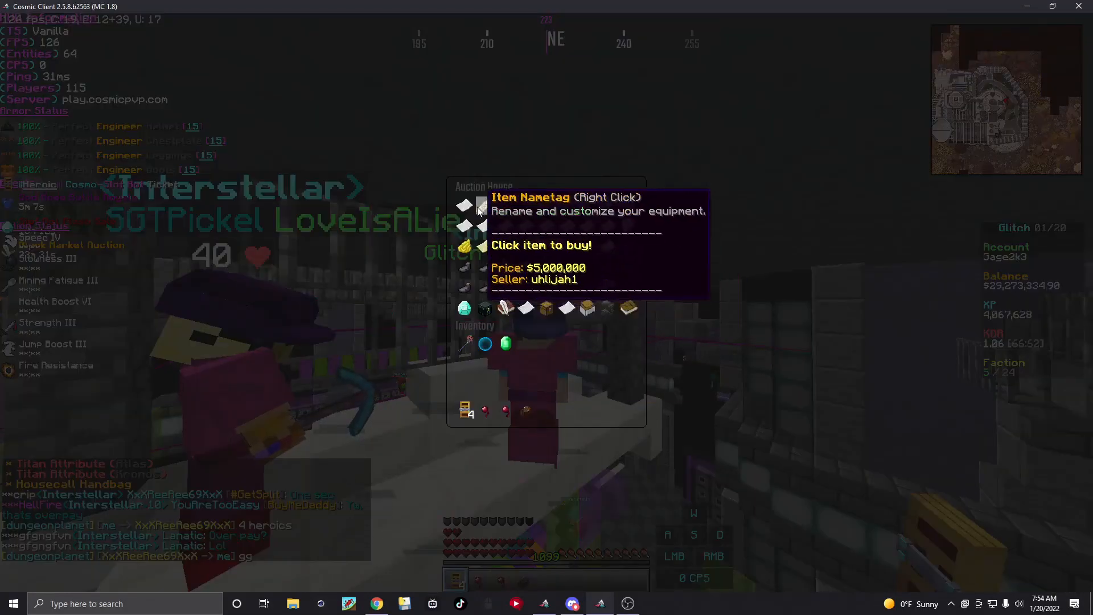
pyautogui.moveTo(485, 409)
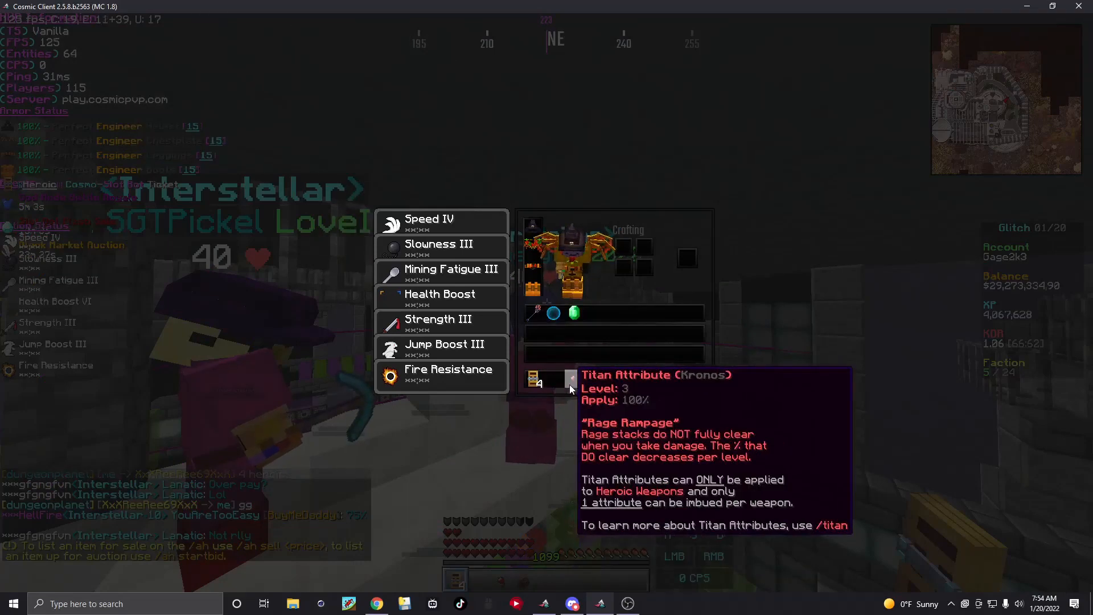
# Close the Auction House to return to the player's own inventory view.
pyautogui.press('Escape')
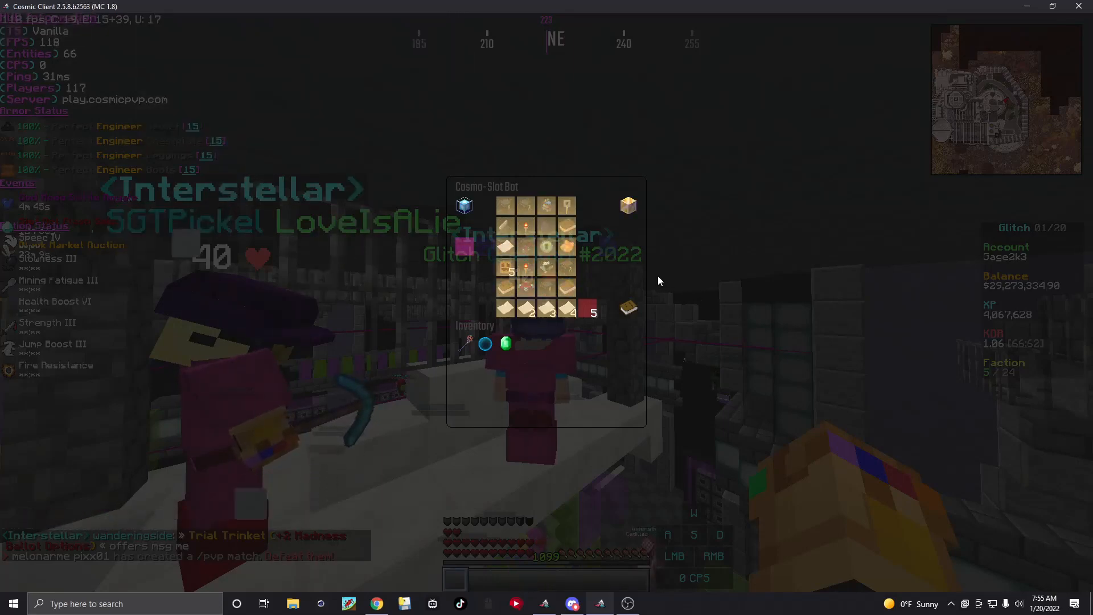
pyautogui.moveTo(566, 250)
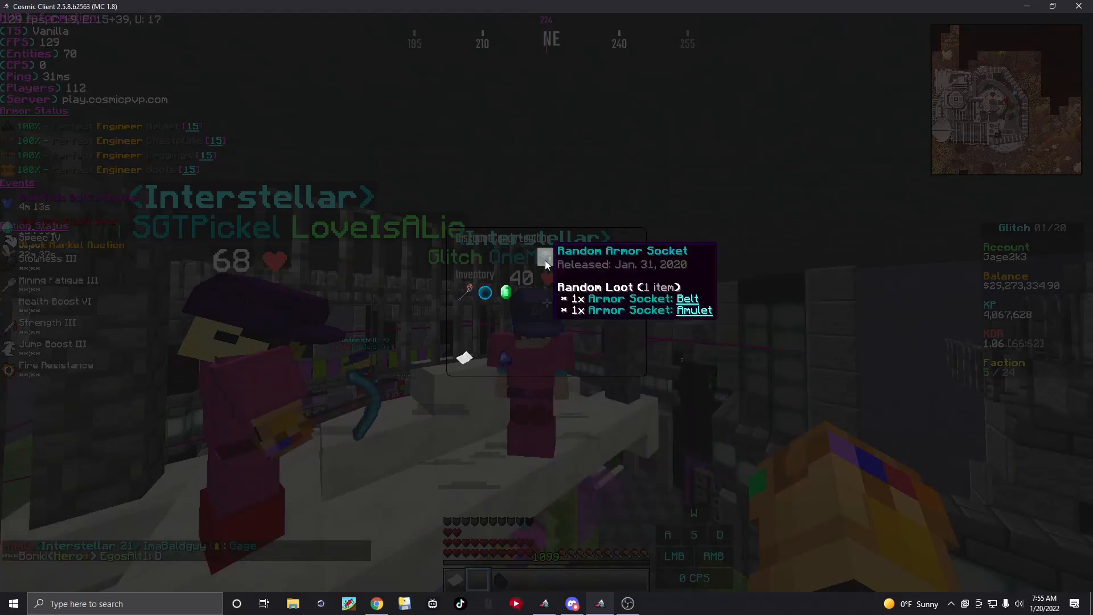
# Select the Random Armor Socket lootbox in the inventory to inspect it.
pyautogui.click(548, 258)
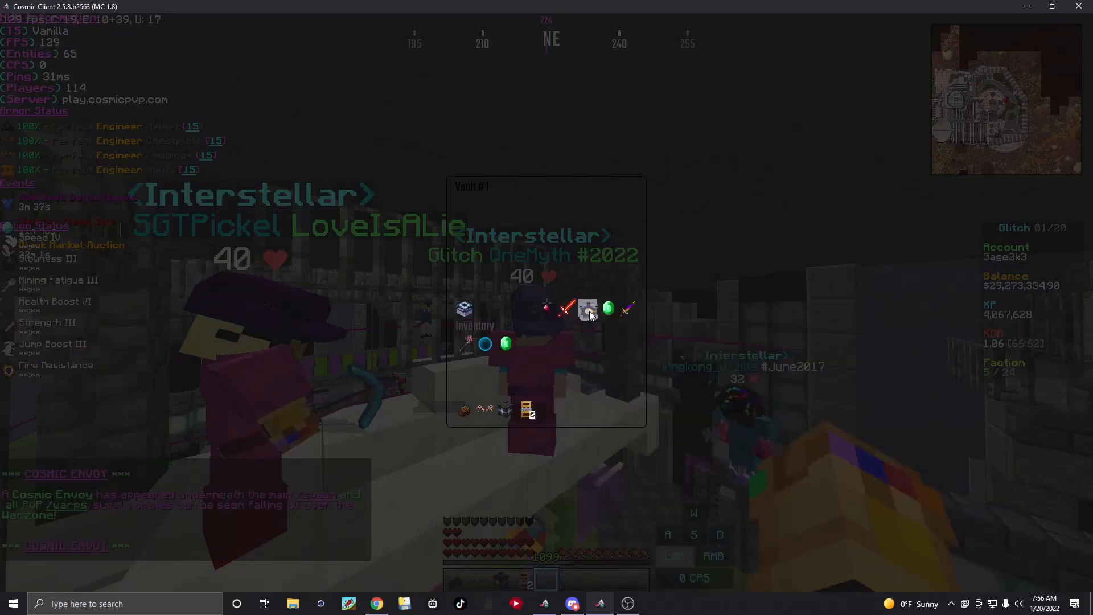
pyautogui.moveTo(505, 410)
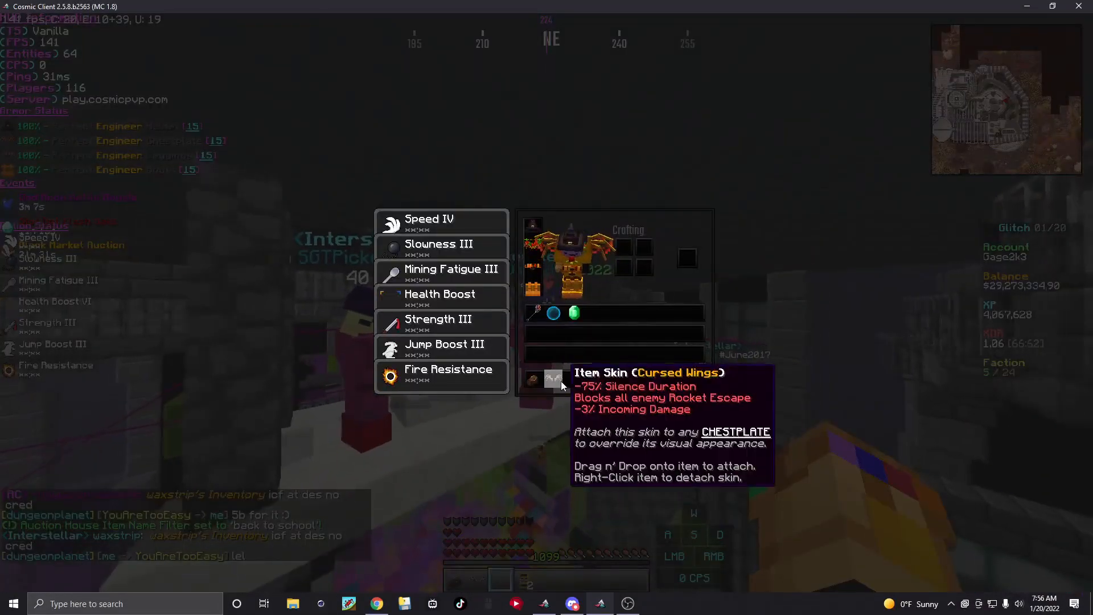
# Close the inventory and return to the game world at spawn.
pyautogui.press('Escape')
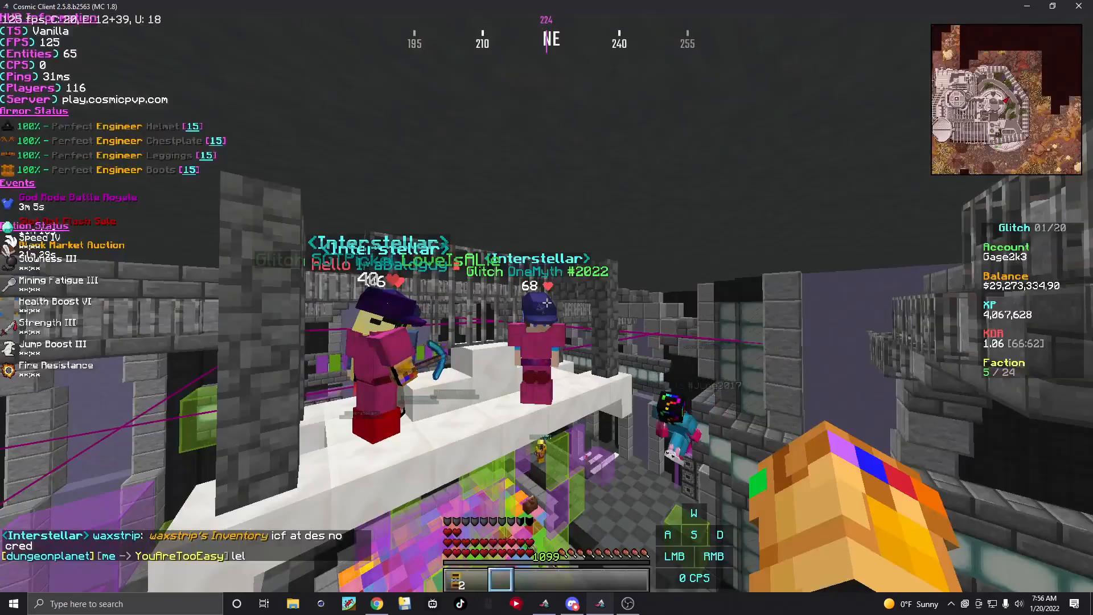